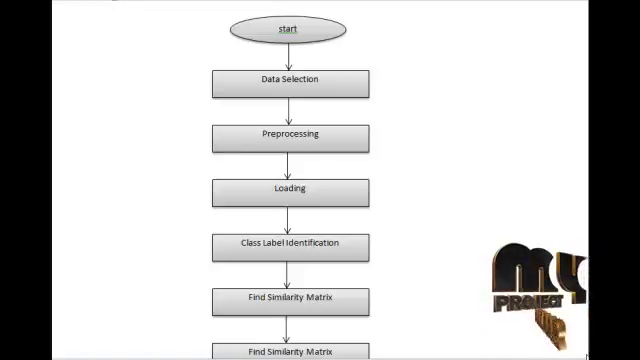
# Browse to and open the pima dataset.txt file, acknowledging the confirmation
pyautogui.scroll(-3)
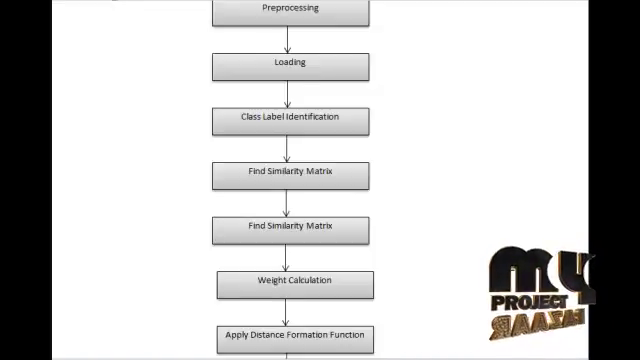
pyautogui.scroll(3)
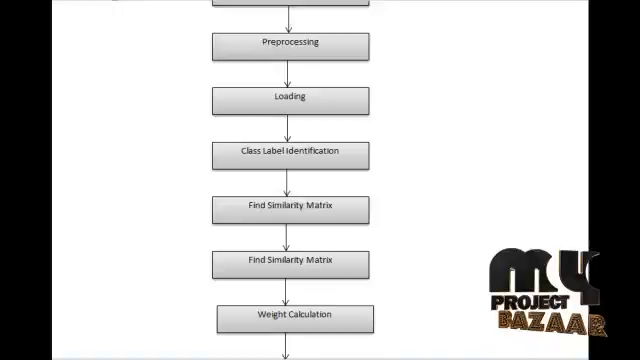
pyautogui.scroll(-3)
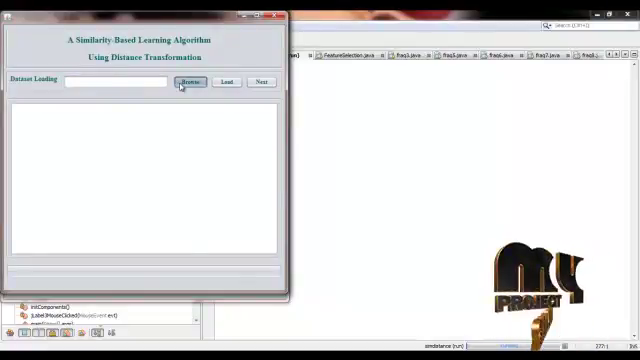
pyautogui.click(191, 81)
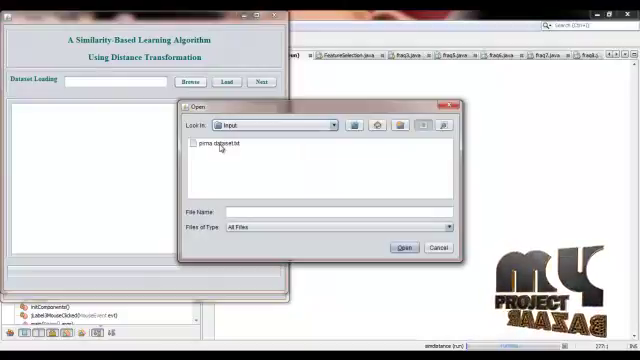
pyautogui.click(404, 246)
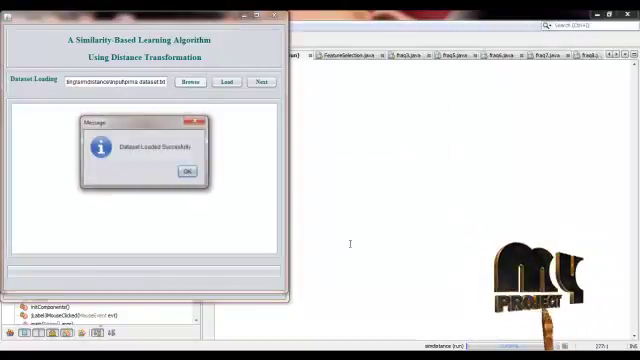
pyautogui.click(186, 171)
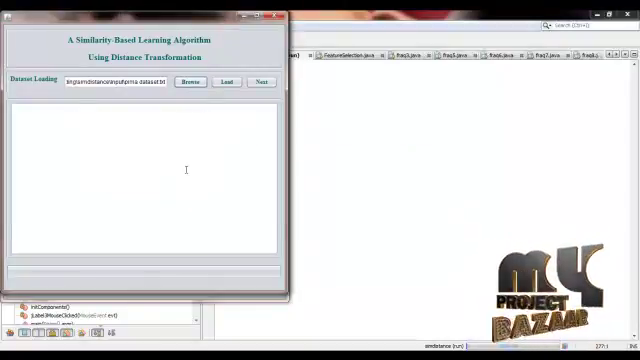
# Load the Pima records into the display and scroll through them
pyautogui.click(226, 81)
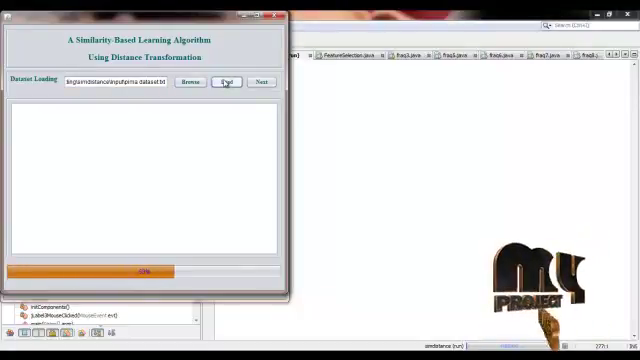
pyautogui.click(227, 82)
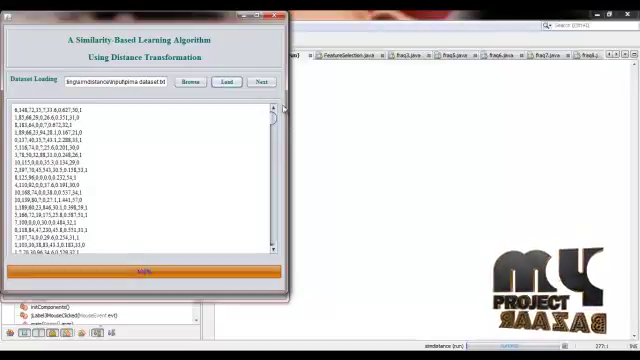
pyautogui.scroll(-3)
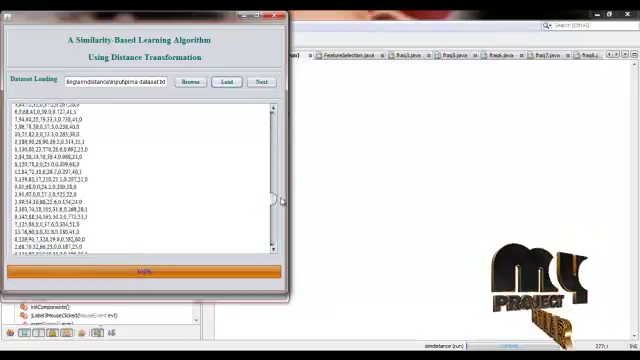
pyautogui.scroll(-3)
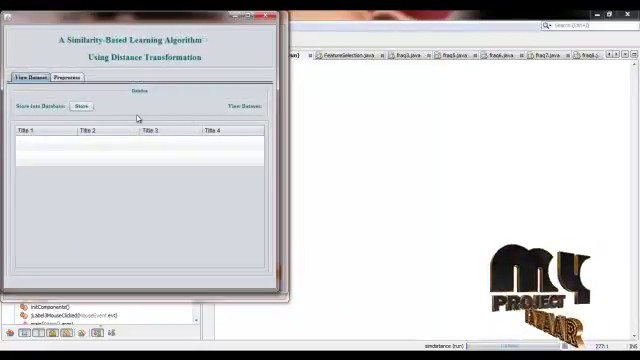
# Store the Pima records in the database and view them by category
pyautogui.click(82, 105)
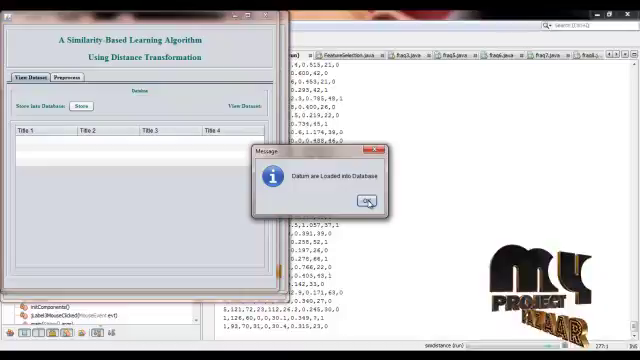
pyautogui.click(372, 201)
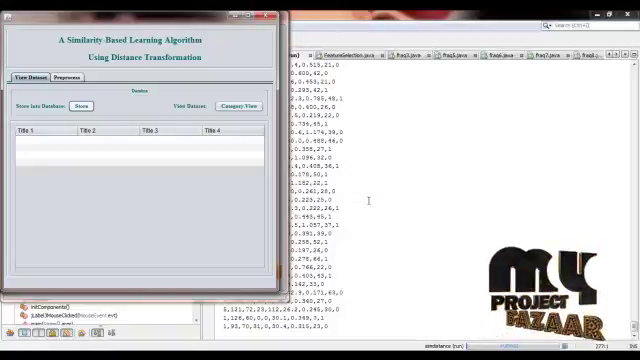
pyautogui.click(237, 106)
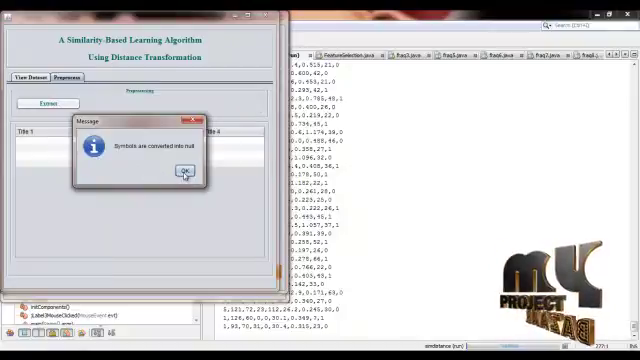
# Acknowledge the symbols-to-null, preprocessing-finished and null-values-deleted messages
pyautogui.click(185, 172)
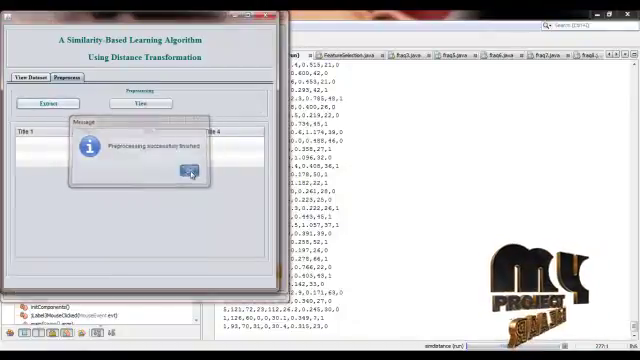
pyautogui.click(185, 174)
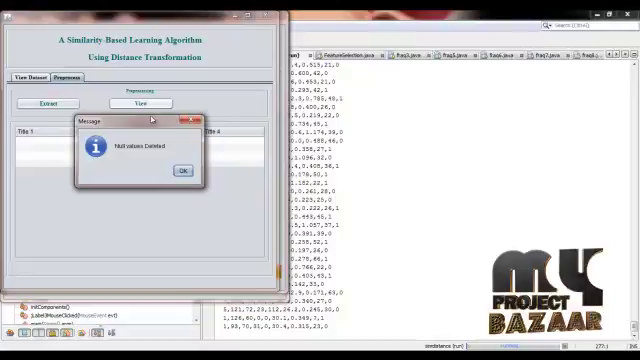
pyautogui.click(179, 171)
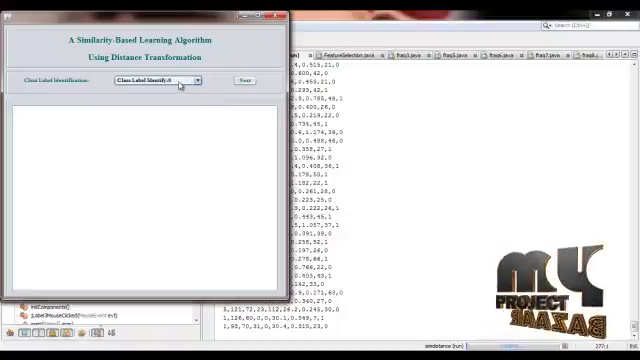
# Identify class label 0 and 1 records and list the class label 1 group
pyautogui.click(243, 78)
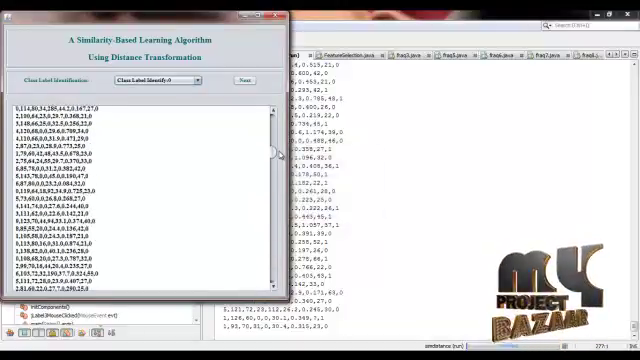
pyautogui.click(243, 77)
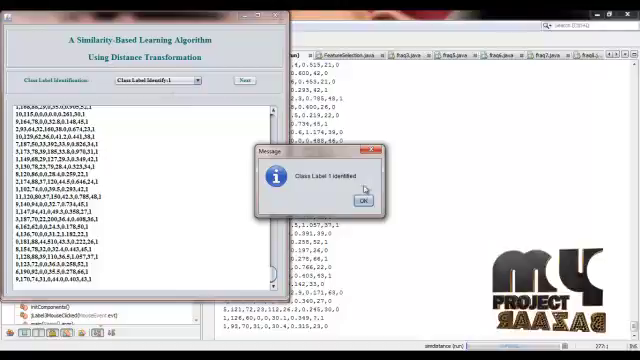
pyautogui.click(356, 201)
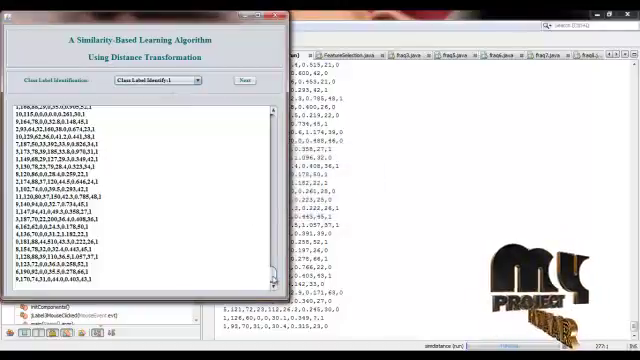
pyautogui.click(244, 82)
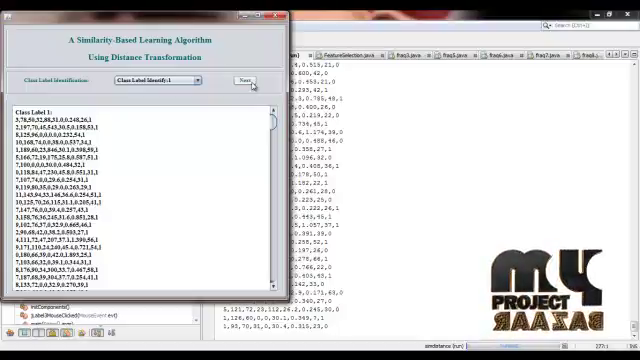
pyautogui.click(243, 80)
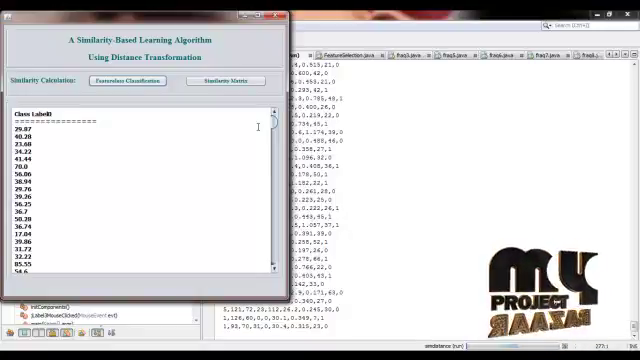
# Display the pairwise similarity matrix values for the Pima data
pyautogui.click(222, 80)
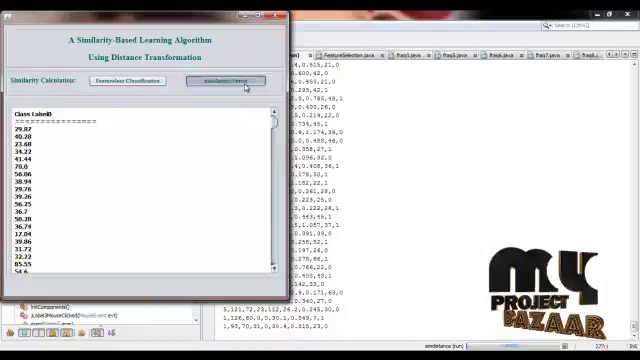
pyautogui.click(225, 80)
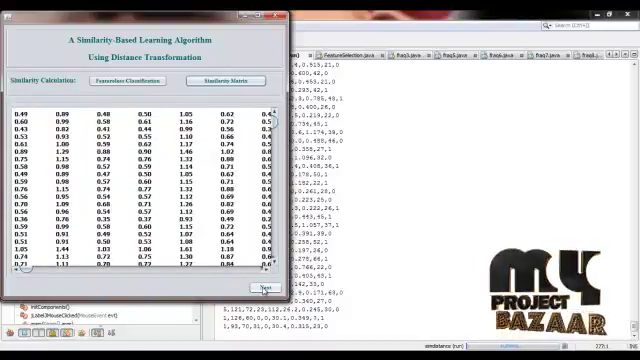
# Form the class label 0 and 1 matrices and show nearest-neighbour weights
pyautogui.click(261, 288)
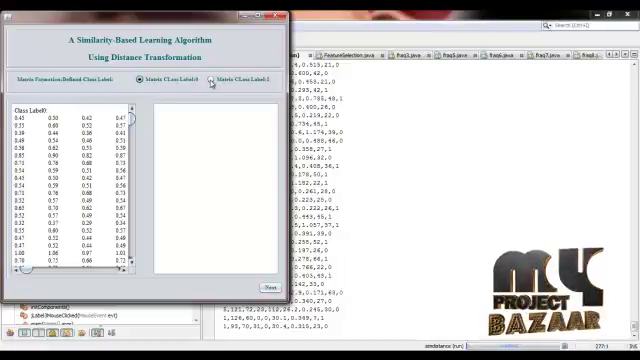
pyautogui.click(215, 85)
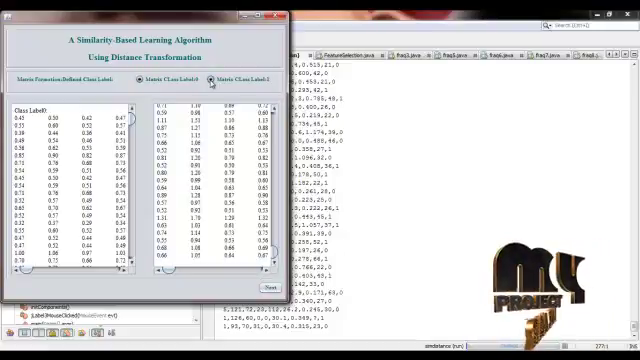
pyautogui.click(267, 289)
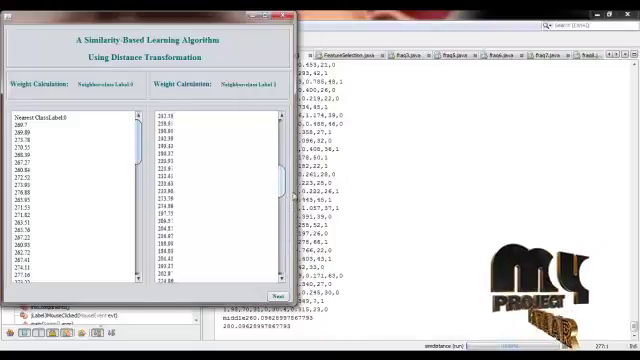
# Leave the class label 1 weight results for the logistic transformation screen
pyautogui.click(280, 294)
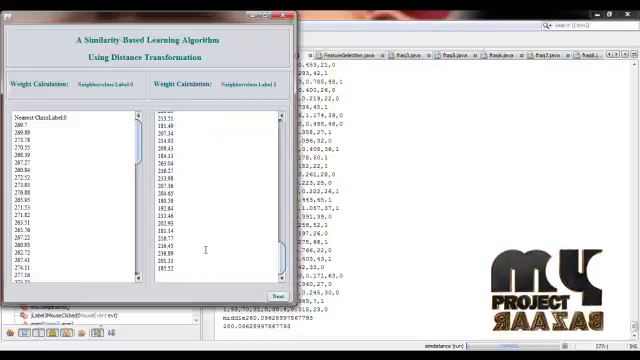
pyautogui.click(283, 294)
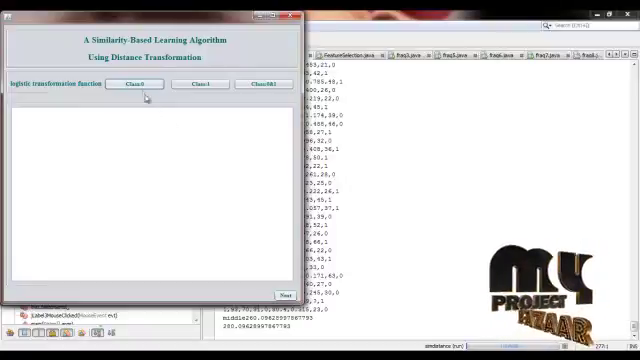
# Compute logistic transformation values: same-class 2.5 and different-class 0.667
pyautogui.click(138, 84)
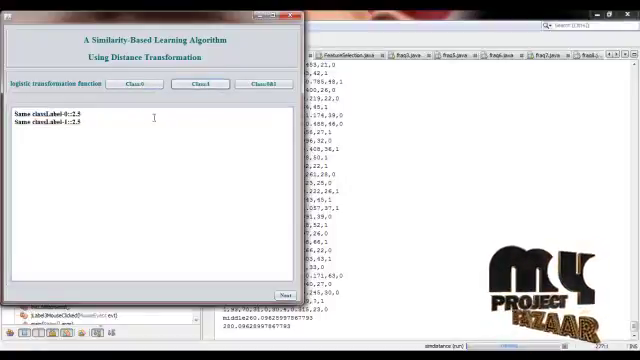
pyautogui.doubleClick(50, 127)
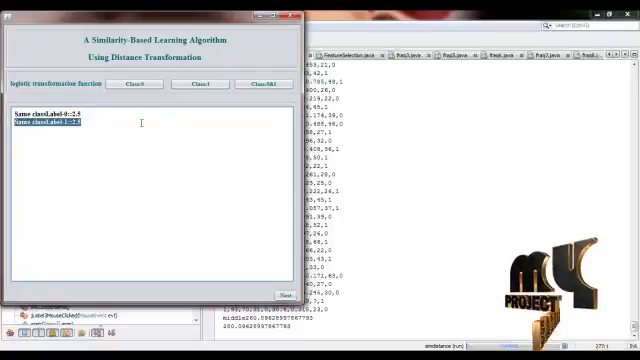
pyautogui.click(264, 91)
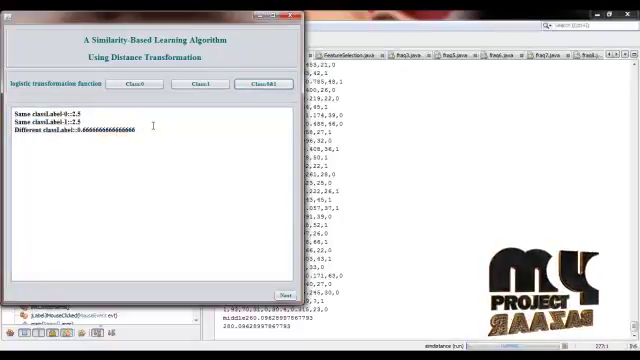
pyautogui.doubleClick(70, 131)
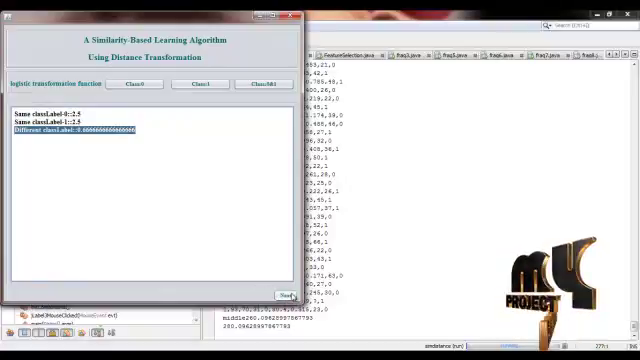
pyautogui.click(282, 292)
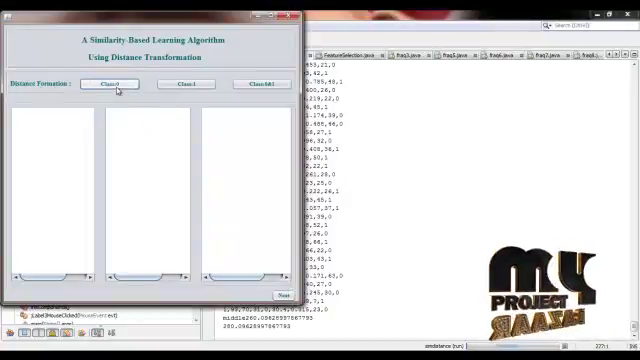
# List distance transformation values for class 0, class 1 and classes 0&1
pyautogui.click(110, 83)
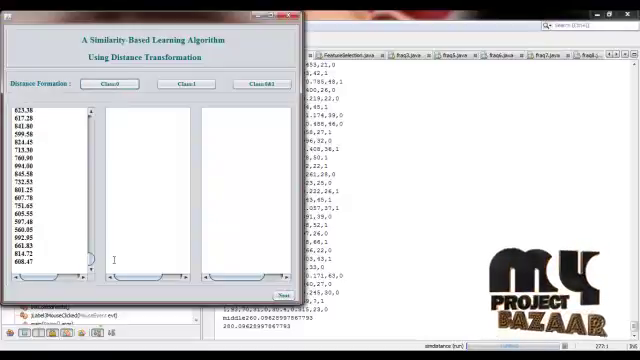
pyautogui.scroll(-3)
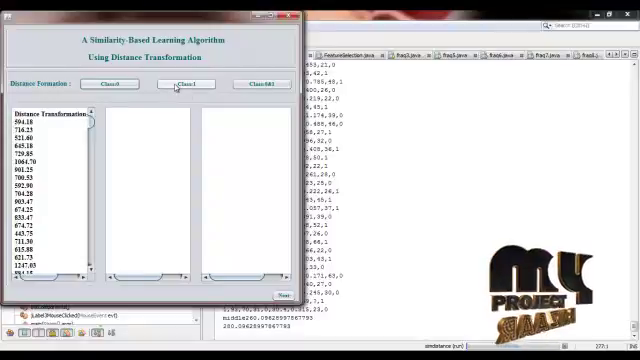
pyautogui.click(184, 87)
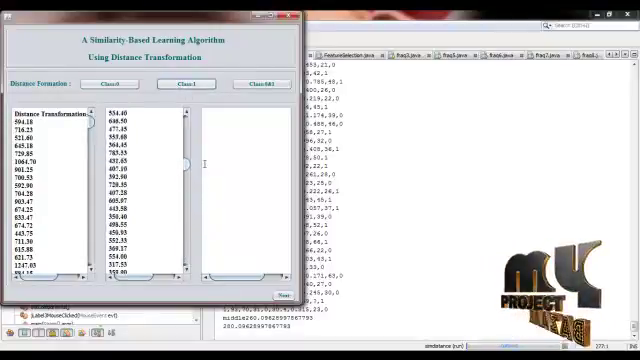
pyautogui.click(190, 84)
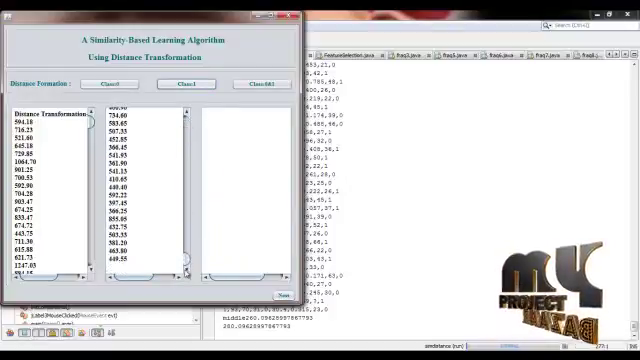
pyautogui.click(182, 83)
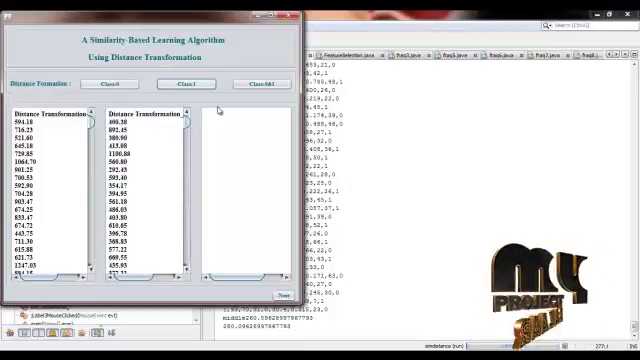
pyautogui.click(257, 83)
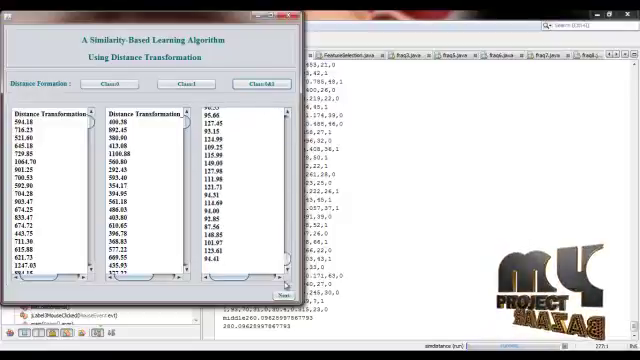
pyautogui.click(280, 292)
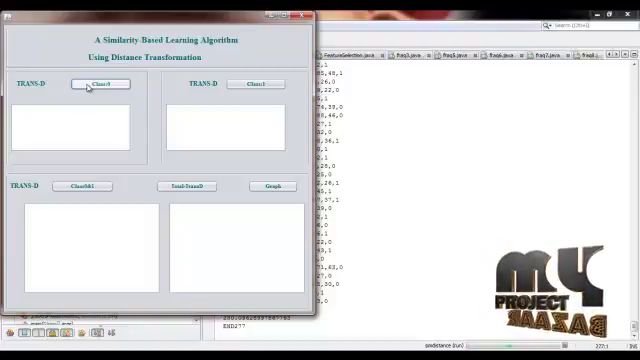
# Compute class 0, class 1, class 0&1 and total Trans-D values, then chart them
pyautogui.click(98, 84)
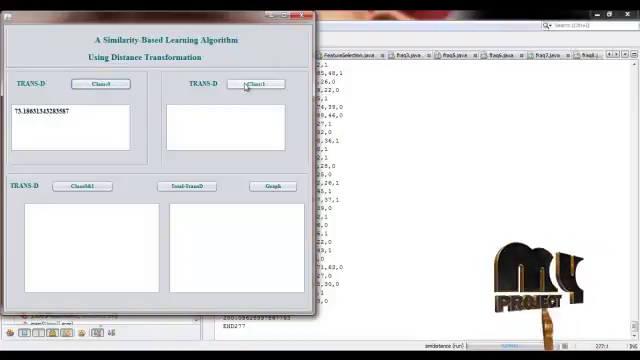
pyautogui.click(262, 84)
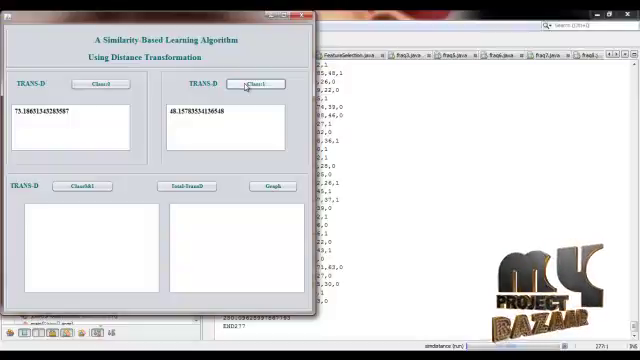
pyautogui.click(86, 187)
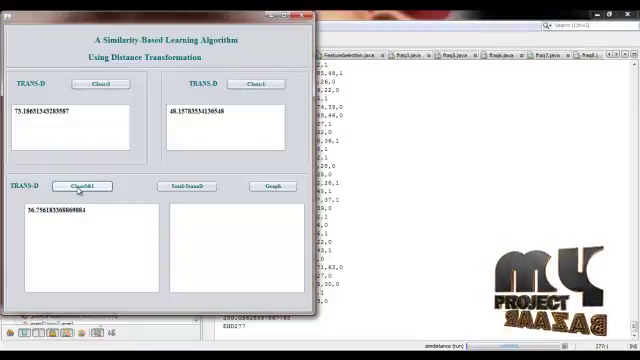
pyautogui.click(197, 187)
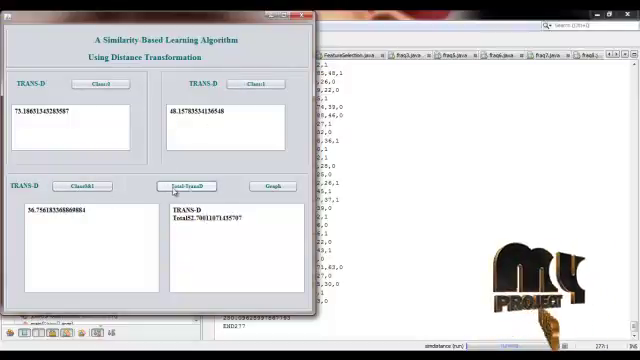
pyautogui.click(271, 187)
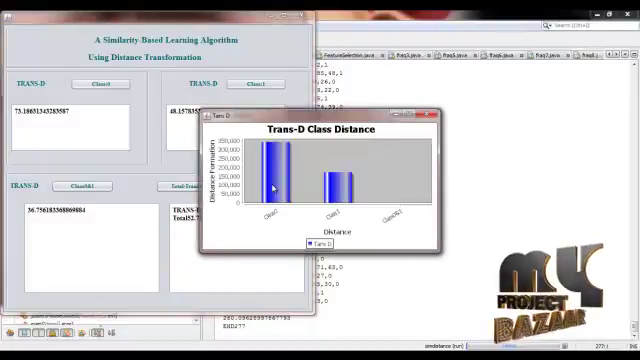